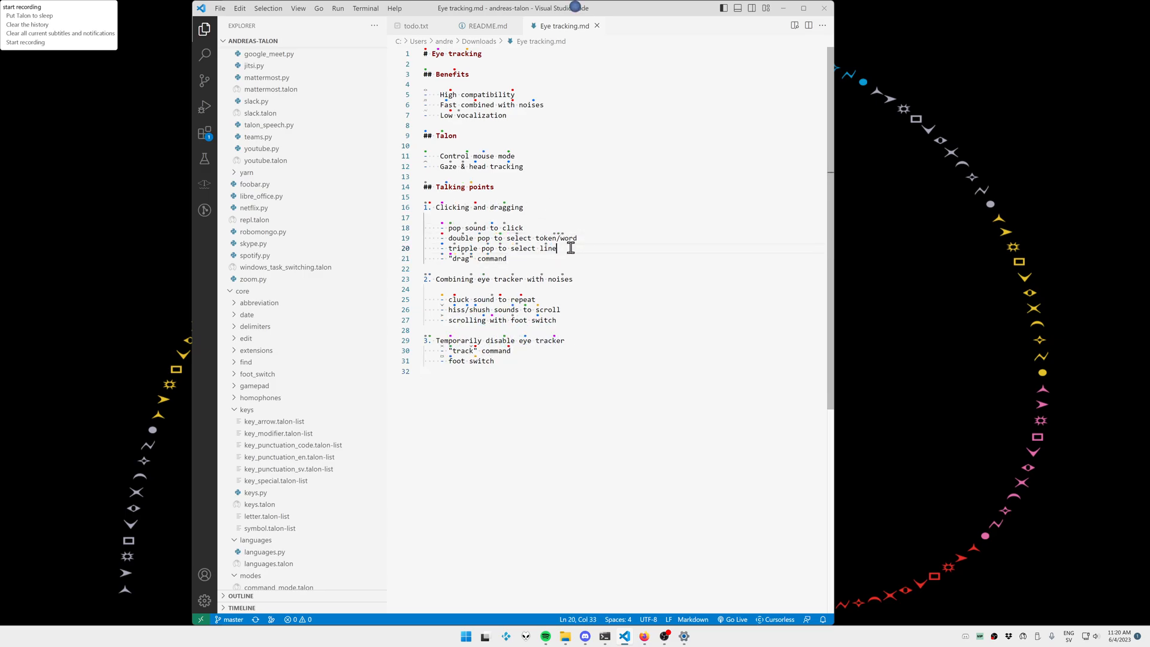
Step: Select words on the pop-sound, double-pop and switch lines of the note to demonstrate clicking
double_click(511, 228)
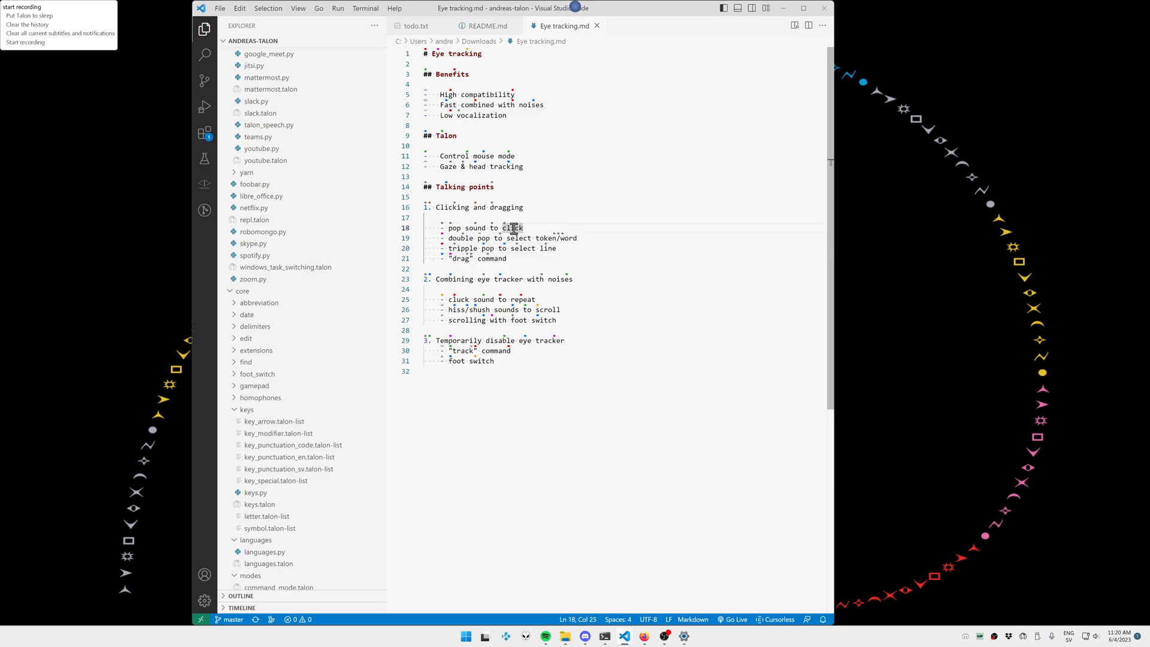
click(522, 237)
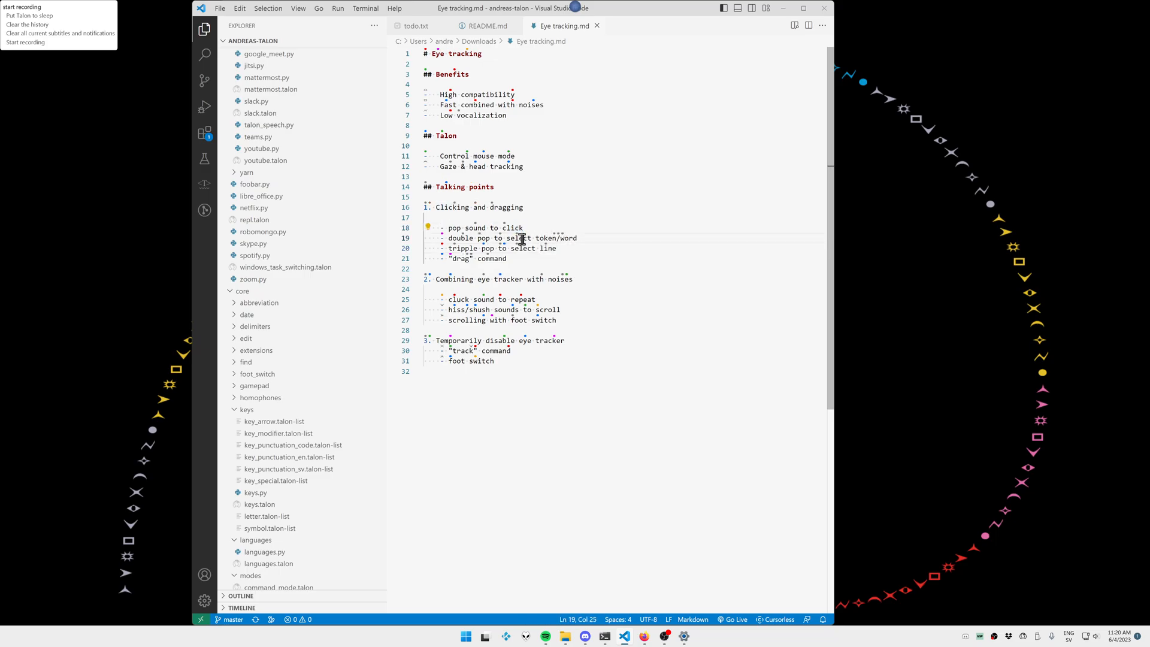
double_click(522, 248)
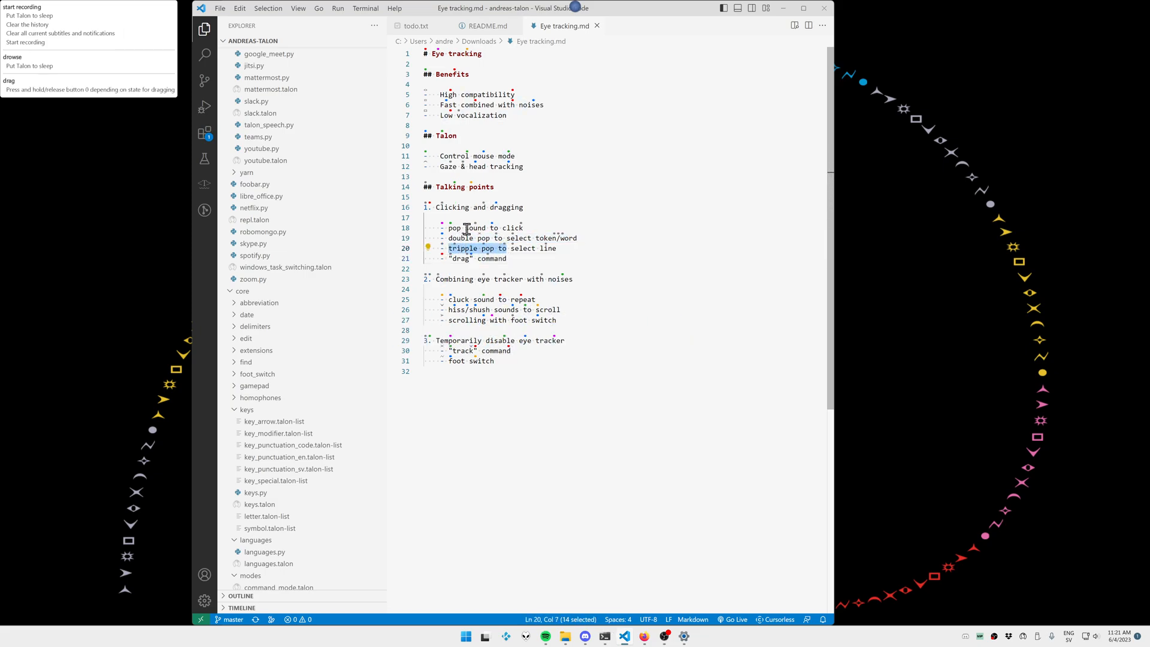
double_click(476, 227)
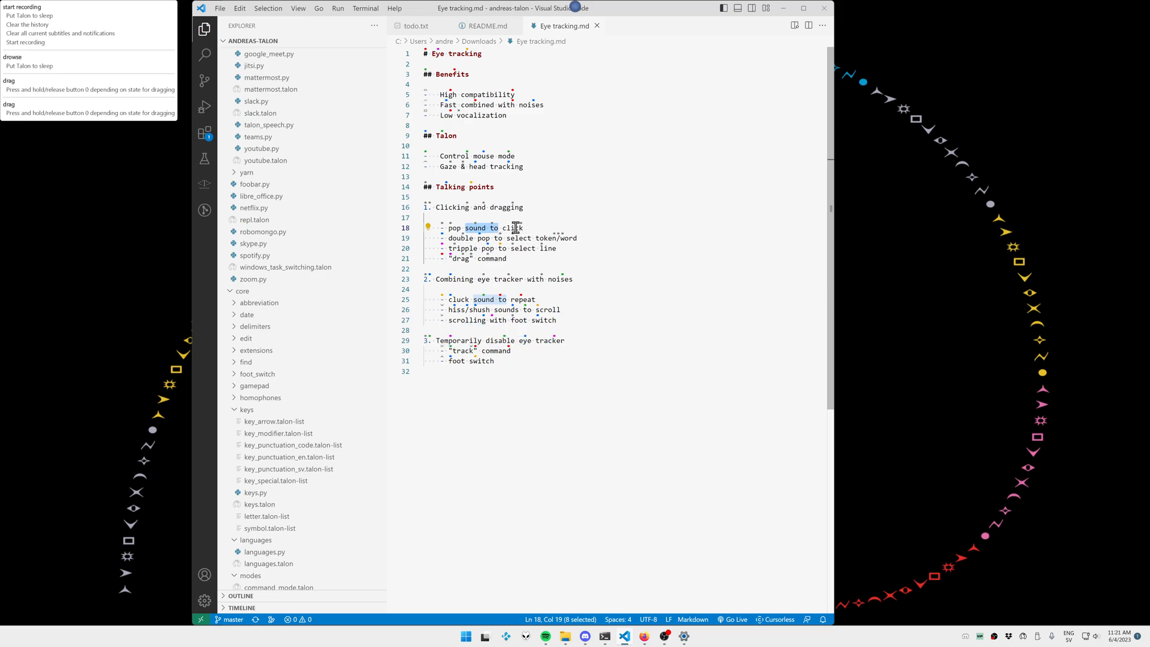
double_click(511, 228)
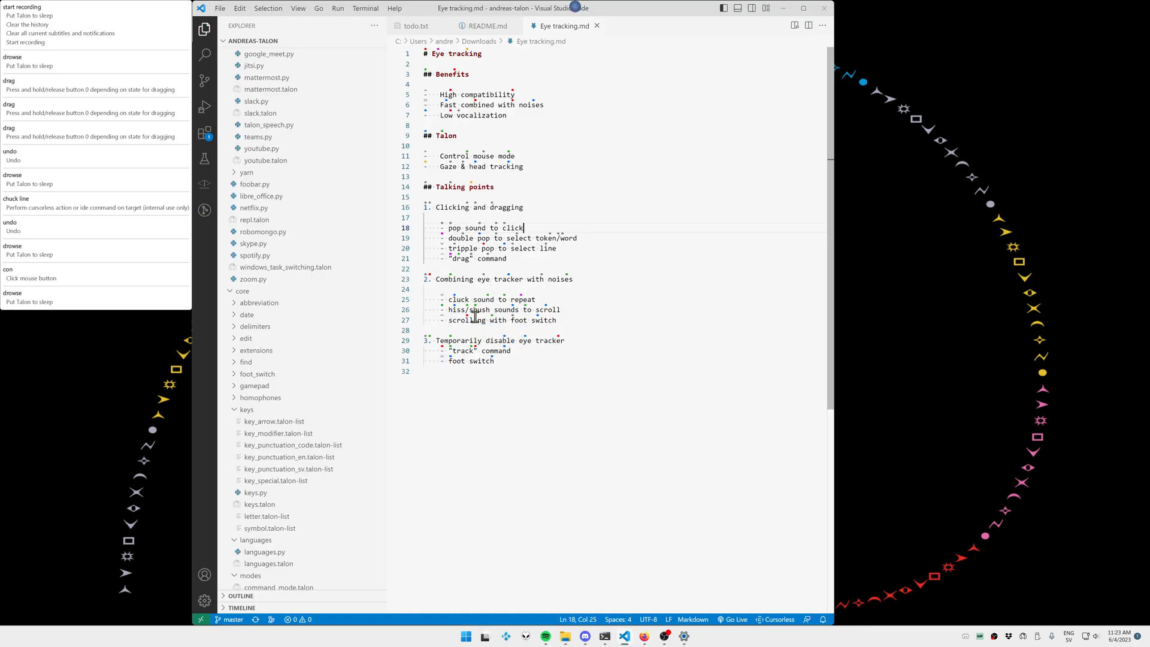
double_click(546, 319)
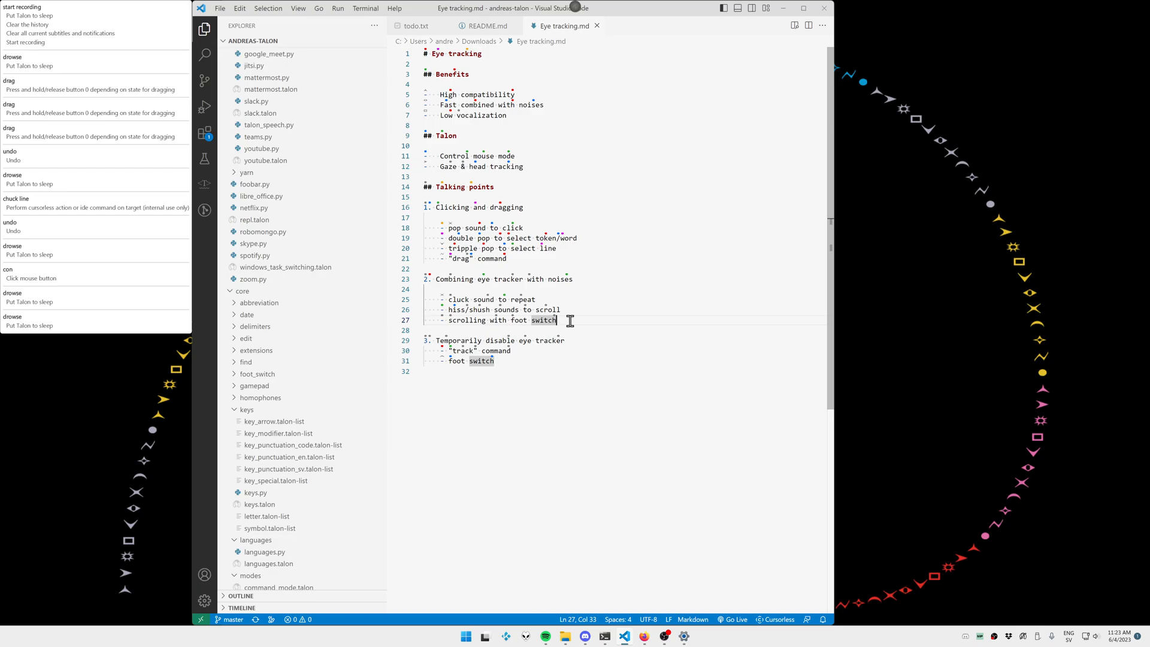
mouse_move(545, 309)
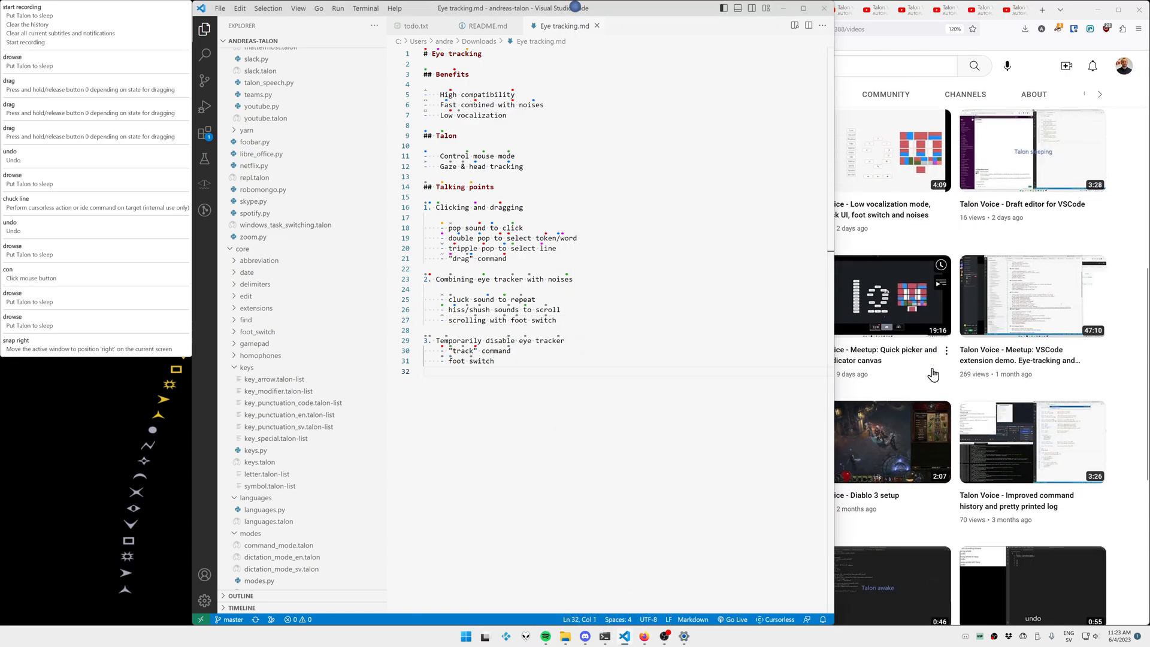
Step: Scroll down through the Talon Voice channel's YouTube videos grid
scroll(down, 3)
text(#)
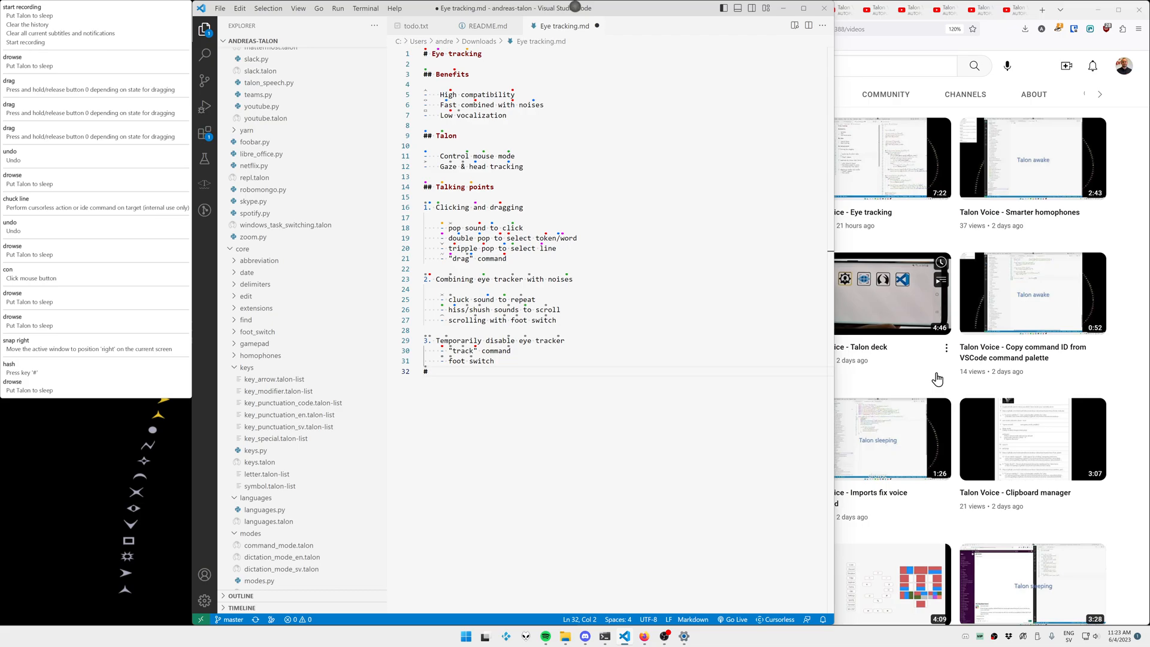
scroll(down, 3)
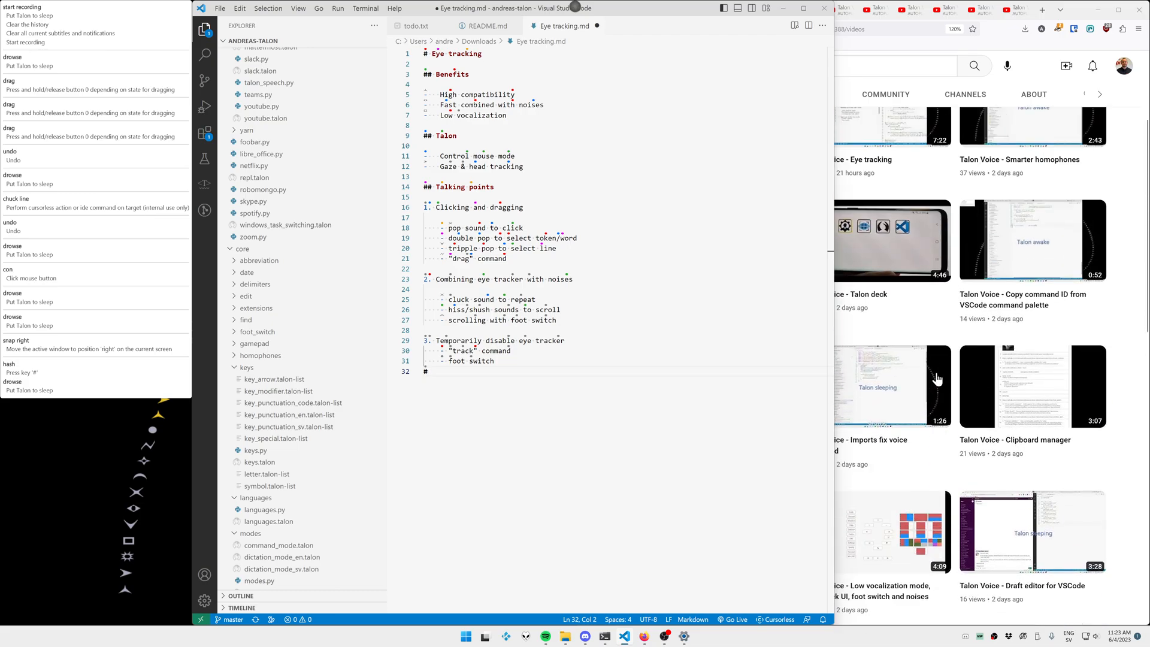
scroll(down, 3)
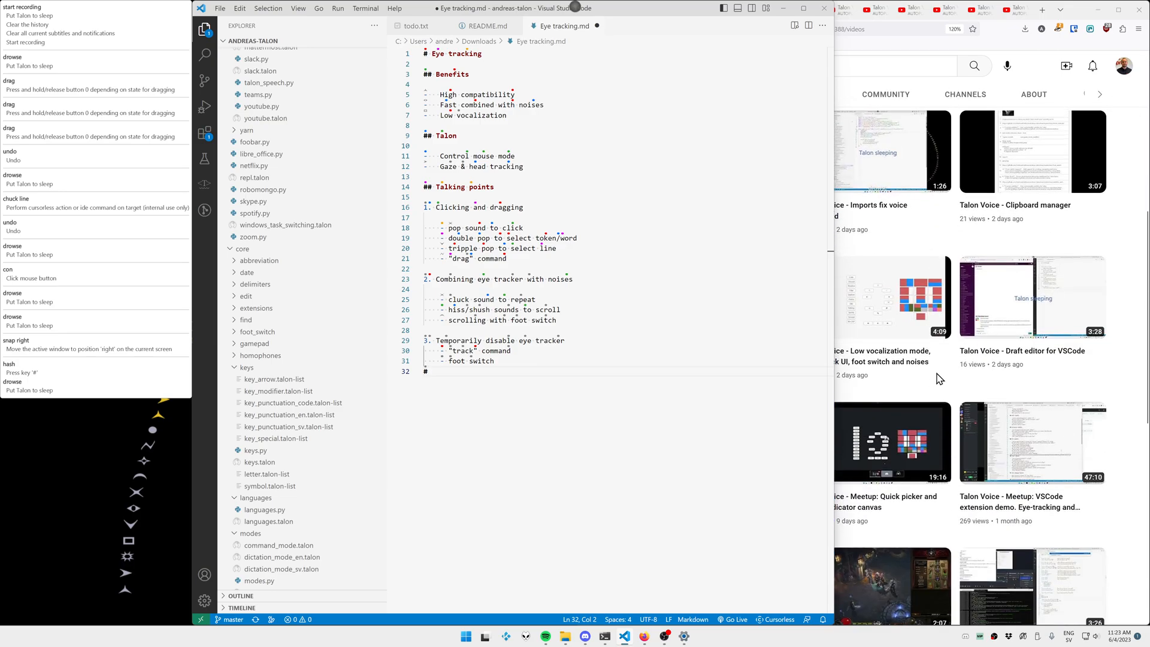
scroll(down, 3)
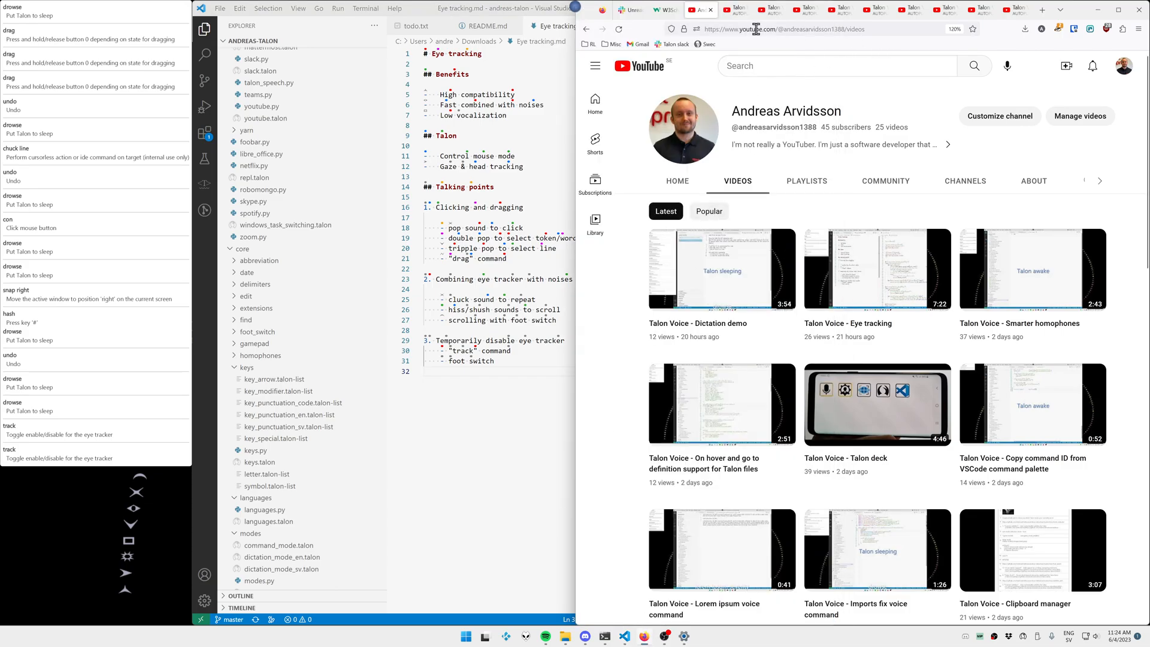
Step: Enlarge the YouTube browser window to cover most of the screen
click(664, 9)
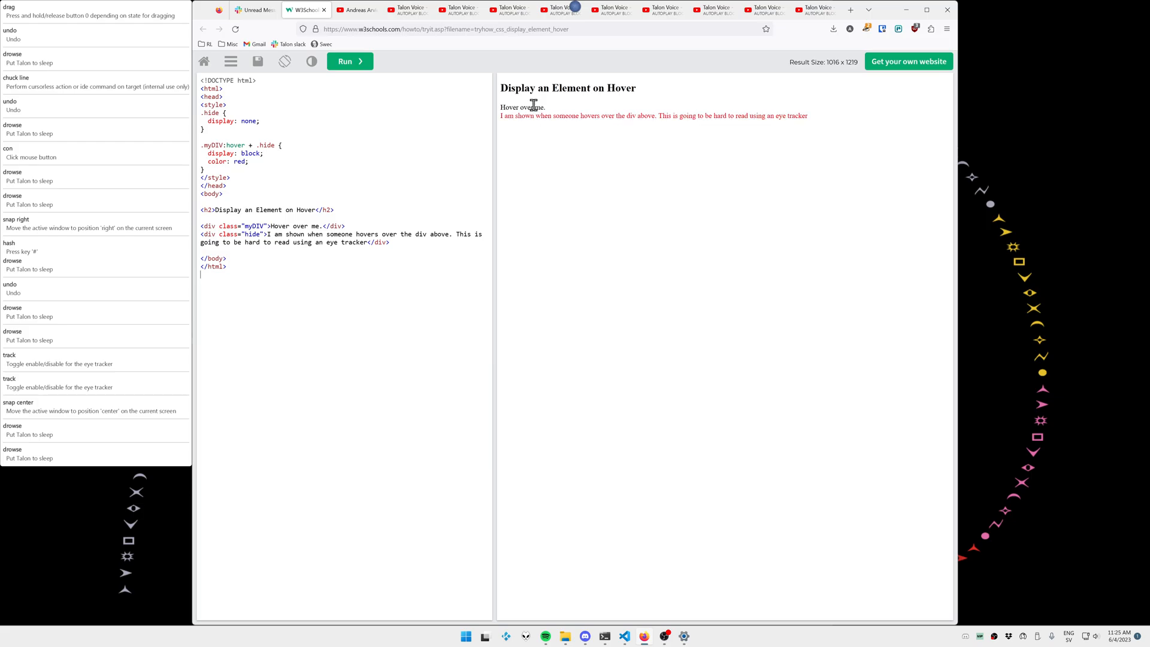
mouse_move(608, 255)
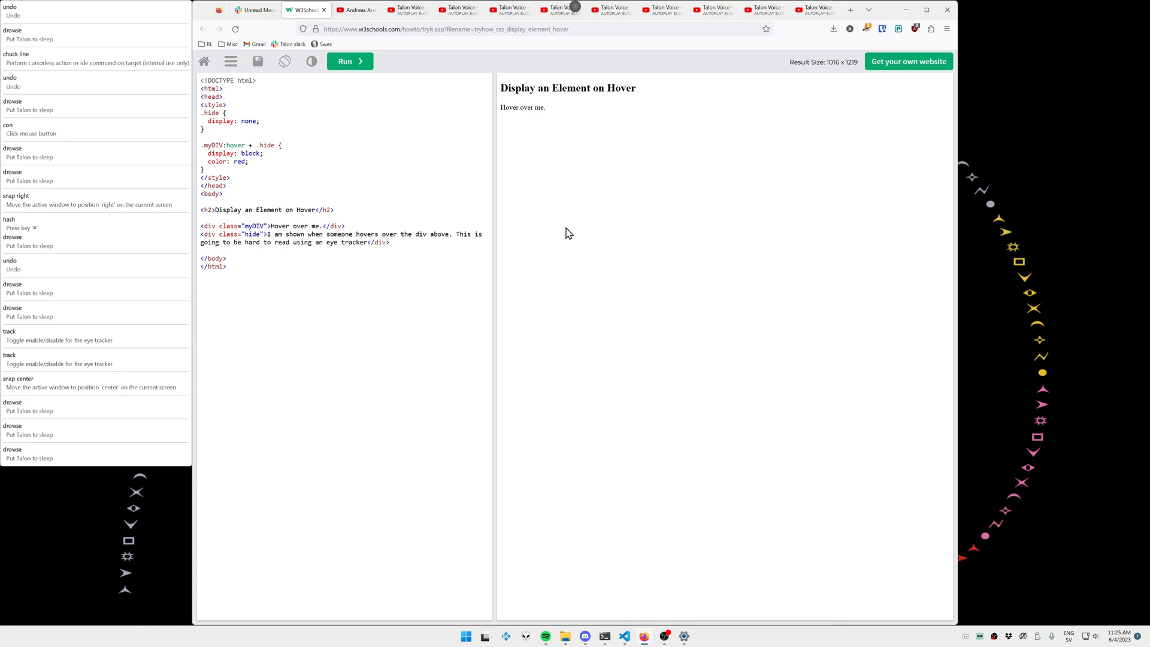
Step: Place the insertion point after the code in the W3Schools display_element_hover Tryit example
click(201, 275)
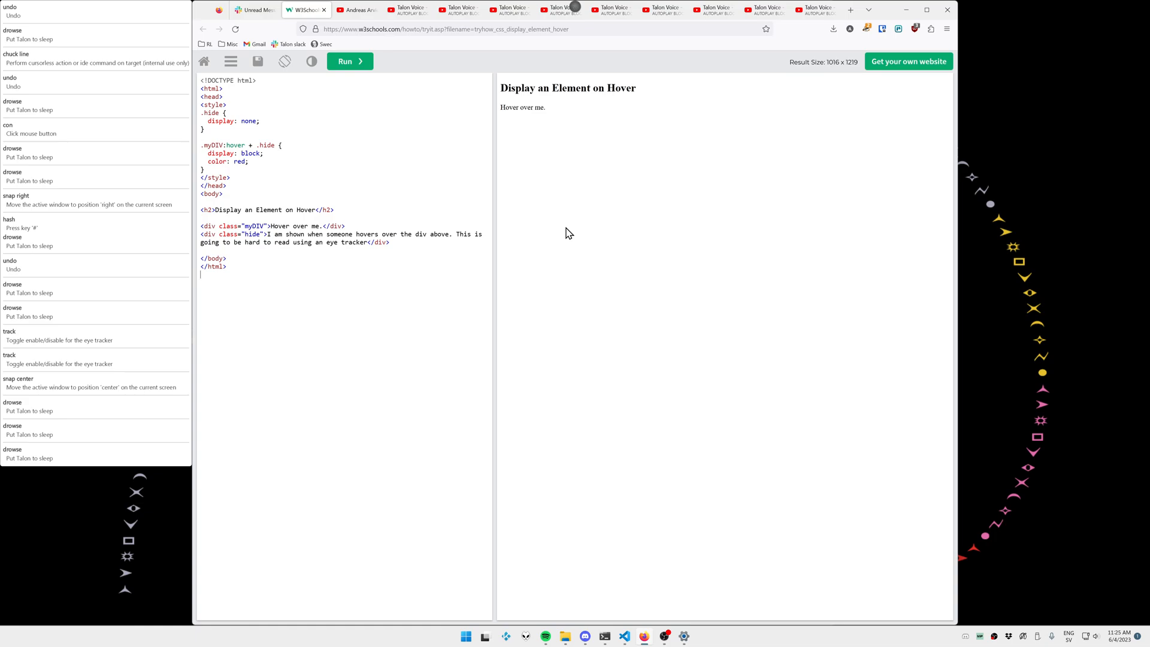